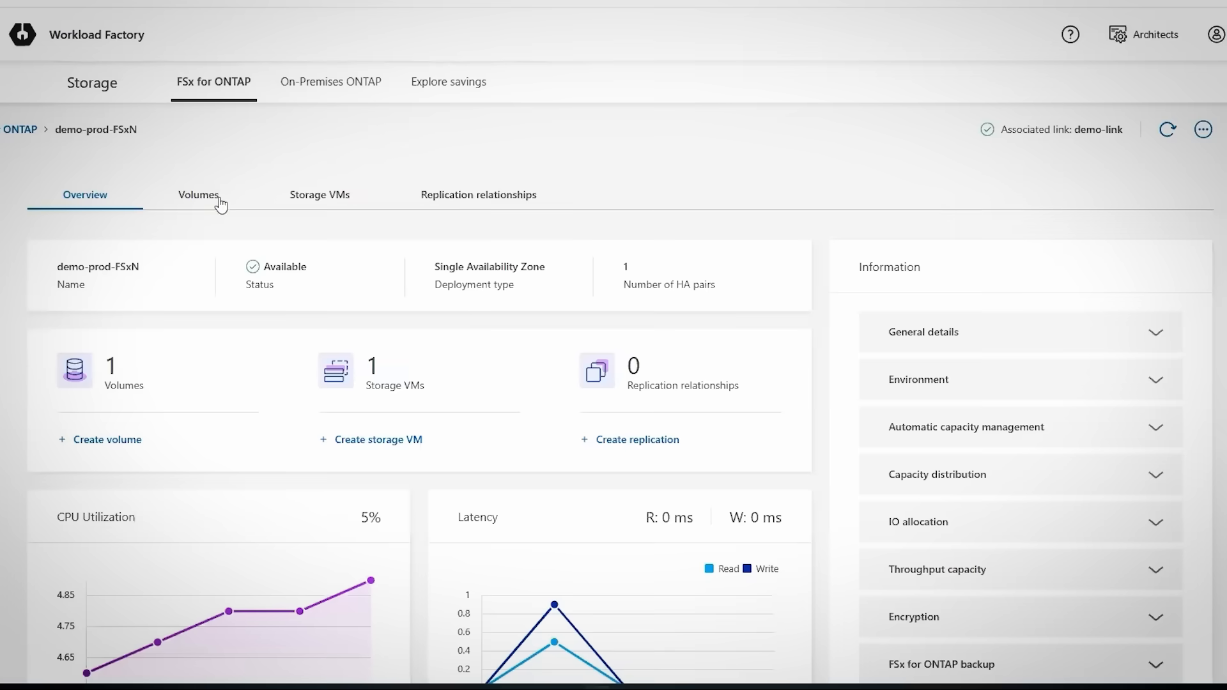
# - Begin a new replication for demo-prod-FSxN and focus the target file system field
pyautogui.click(198, 194)
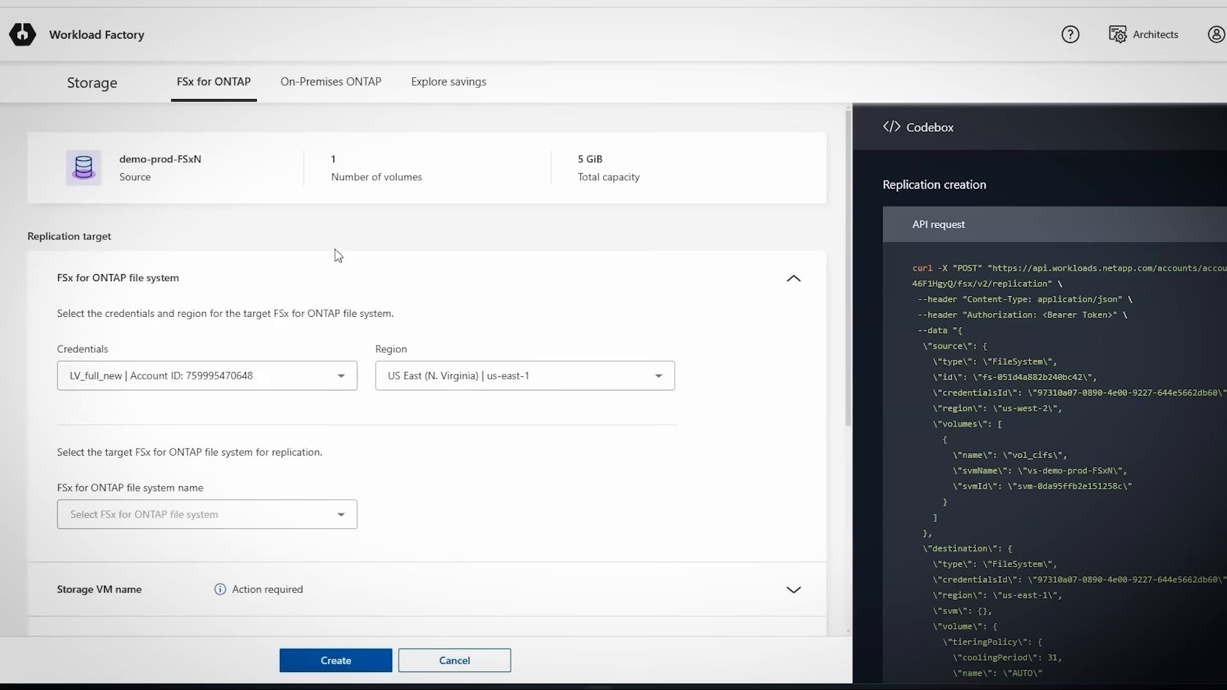
pyautogui.click(523, 376)
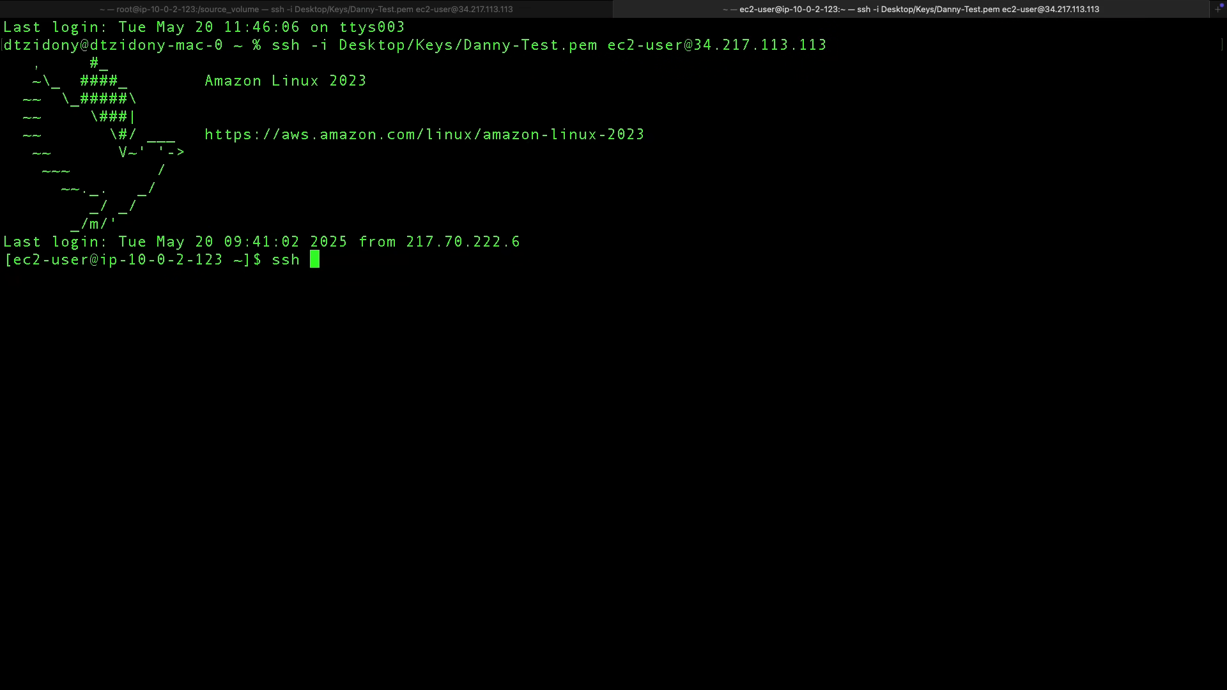
# - Log into the FSx admin shell as fsxadmin on 10.0.3.222 over SSH
pyautogui.write('fsxadmin@10.0')
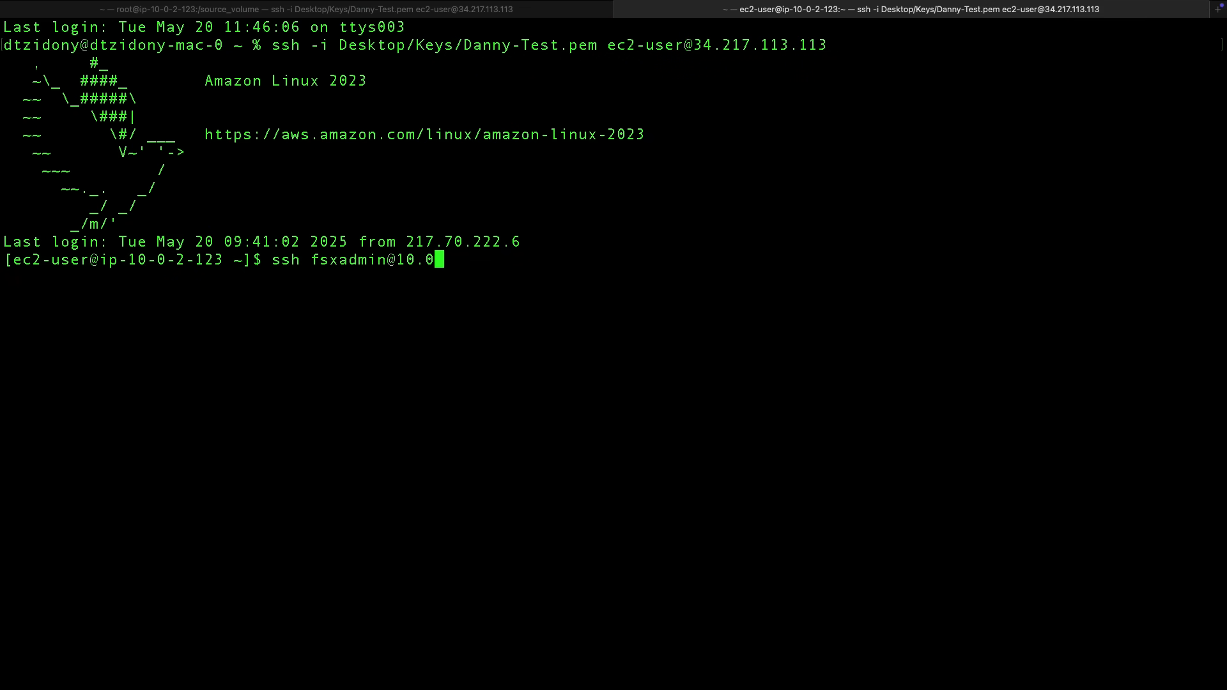
pyautogui.press('Return')
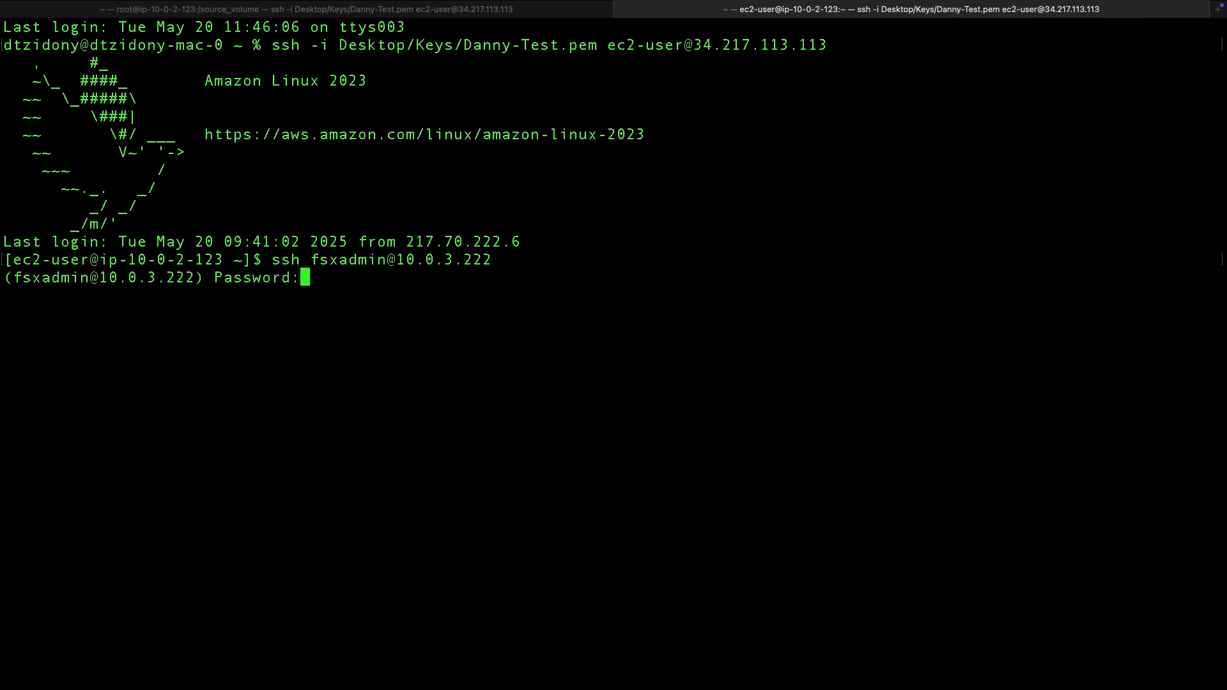
pyautogui.press('Return')
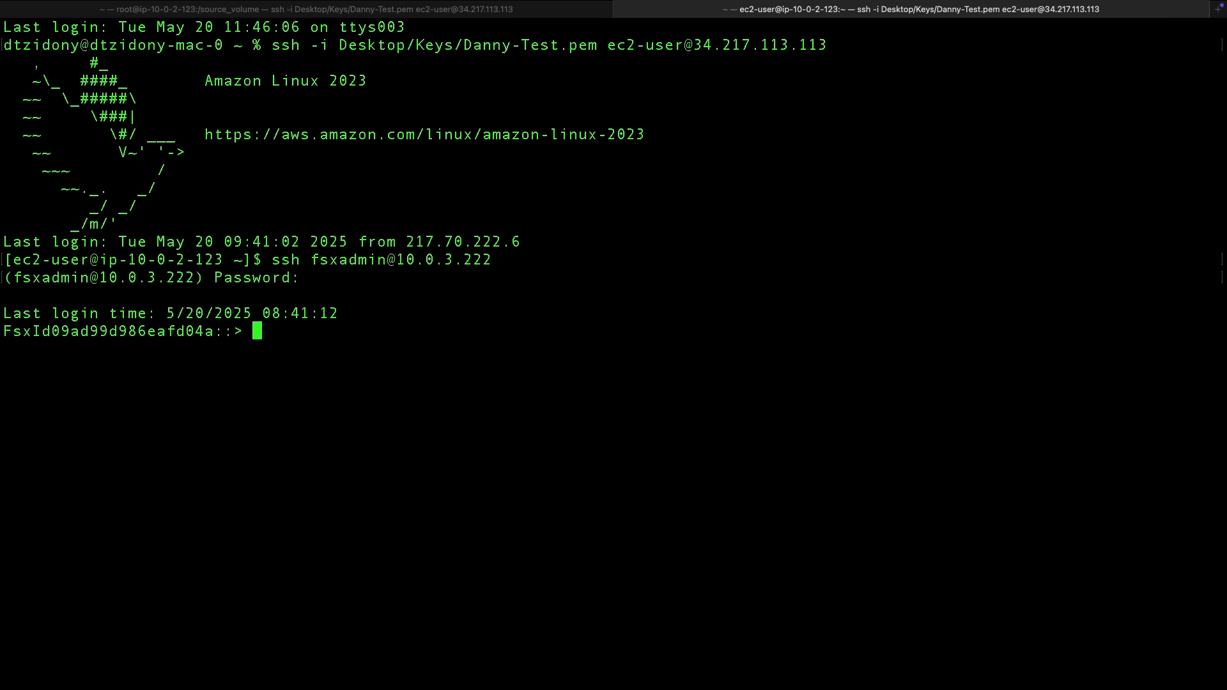
# - Create a cluster peer with 10.0.3.38, then begin the vserver peer command
pyautogui.write('cluster peer create')
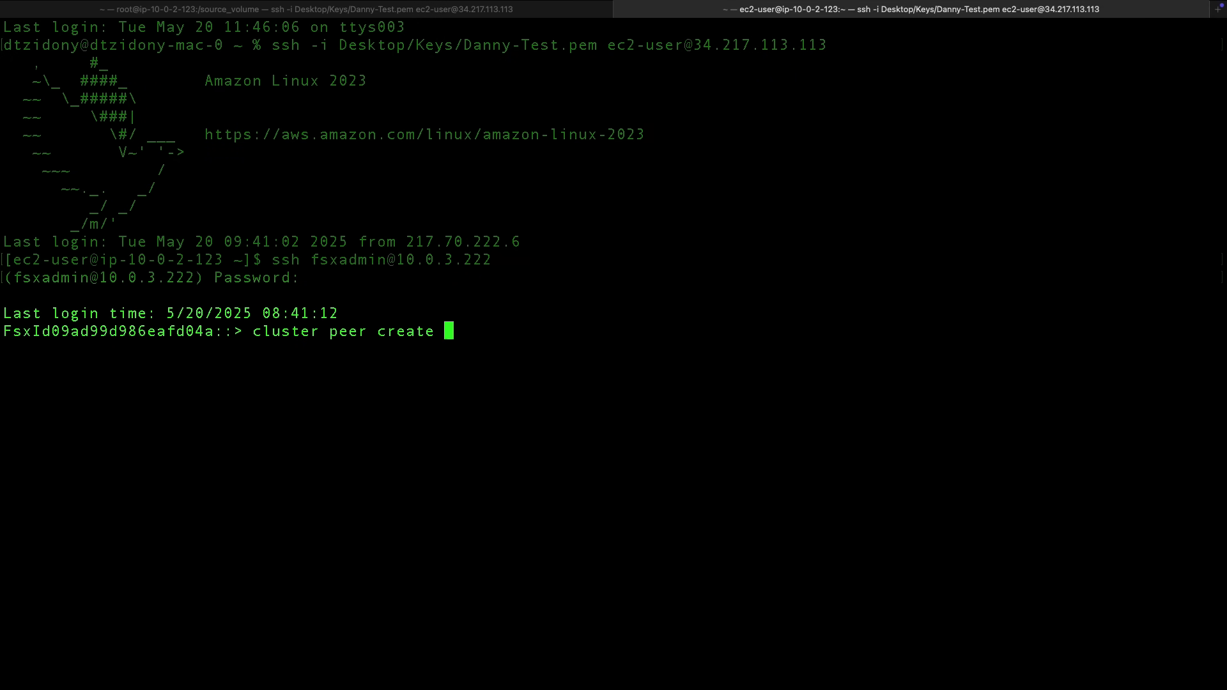
pyautogui.write('10.0.3.38')
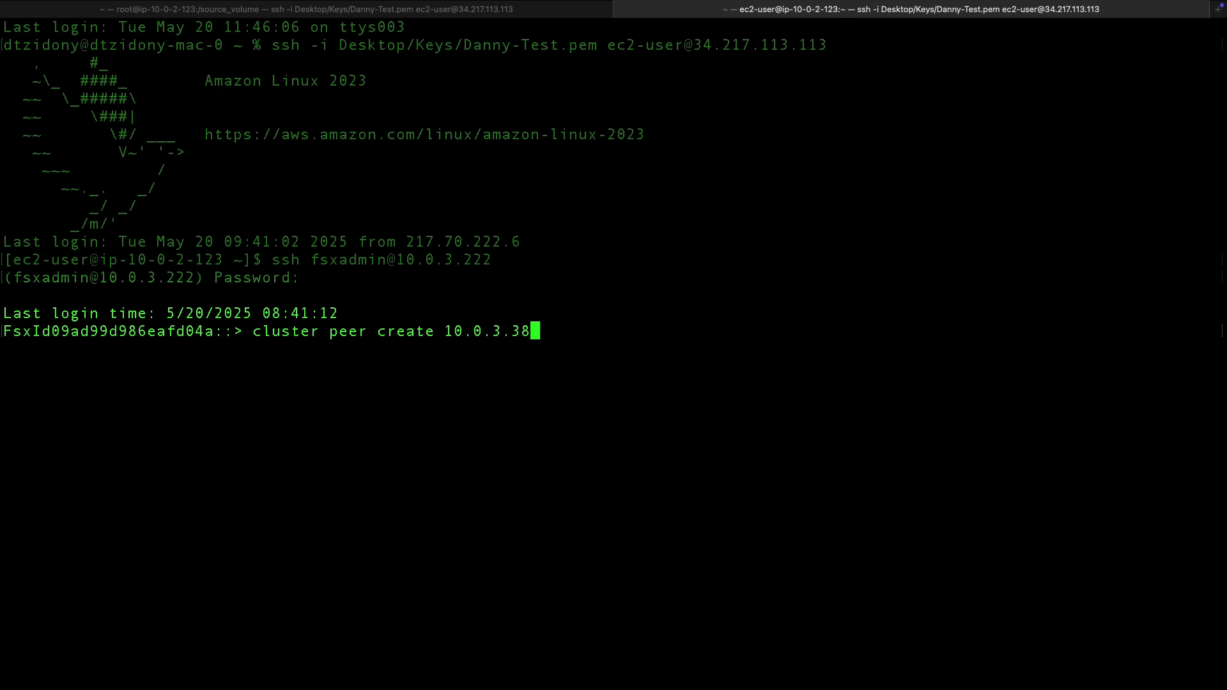
pyautogui.press('Return')
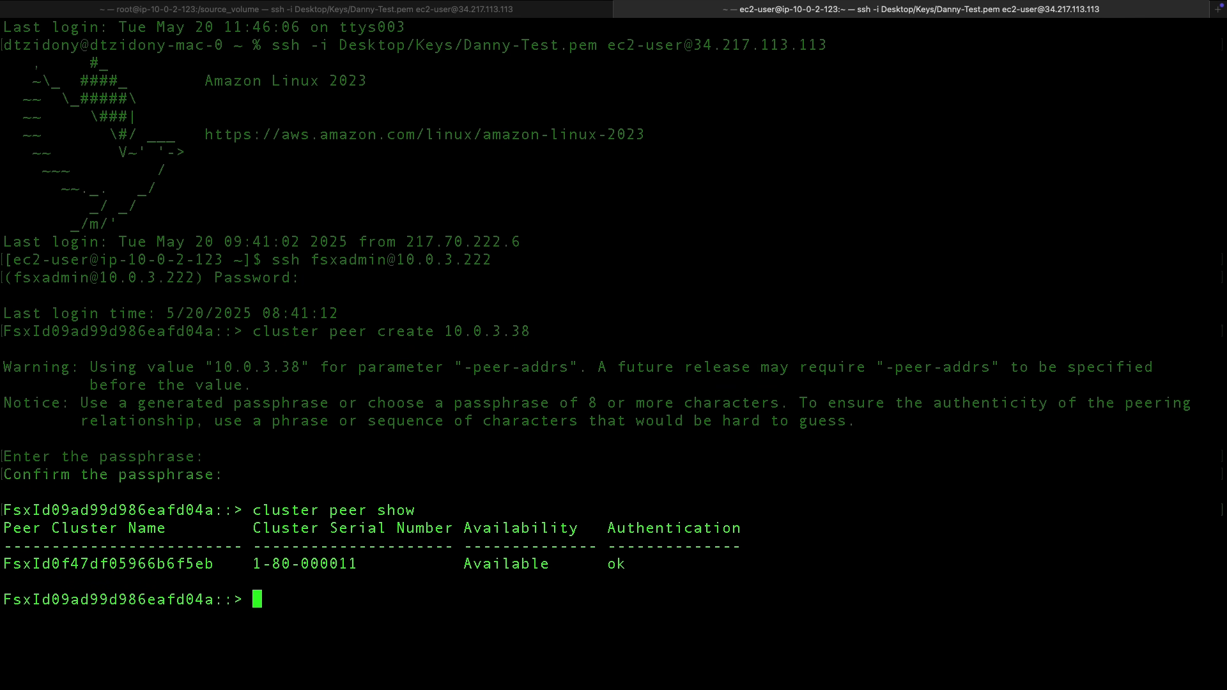
pyautogui.write('vserver peer c')
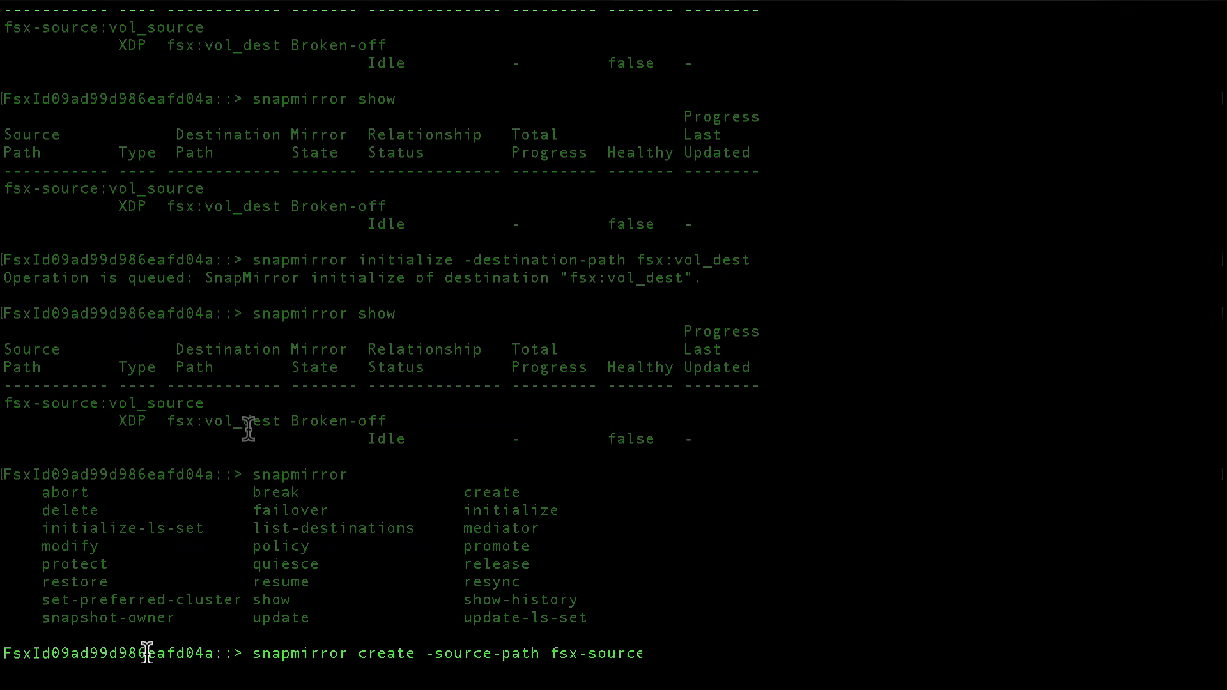
# - Create the SnapMirror from fsx-source:vol_source to fsx:vol_dest01 with unlimited throttle and begin initializing it
pyautogui.write(':vol_source -destination-path fsx:vol_dest01 -vserver fsx -throttle unlimited')
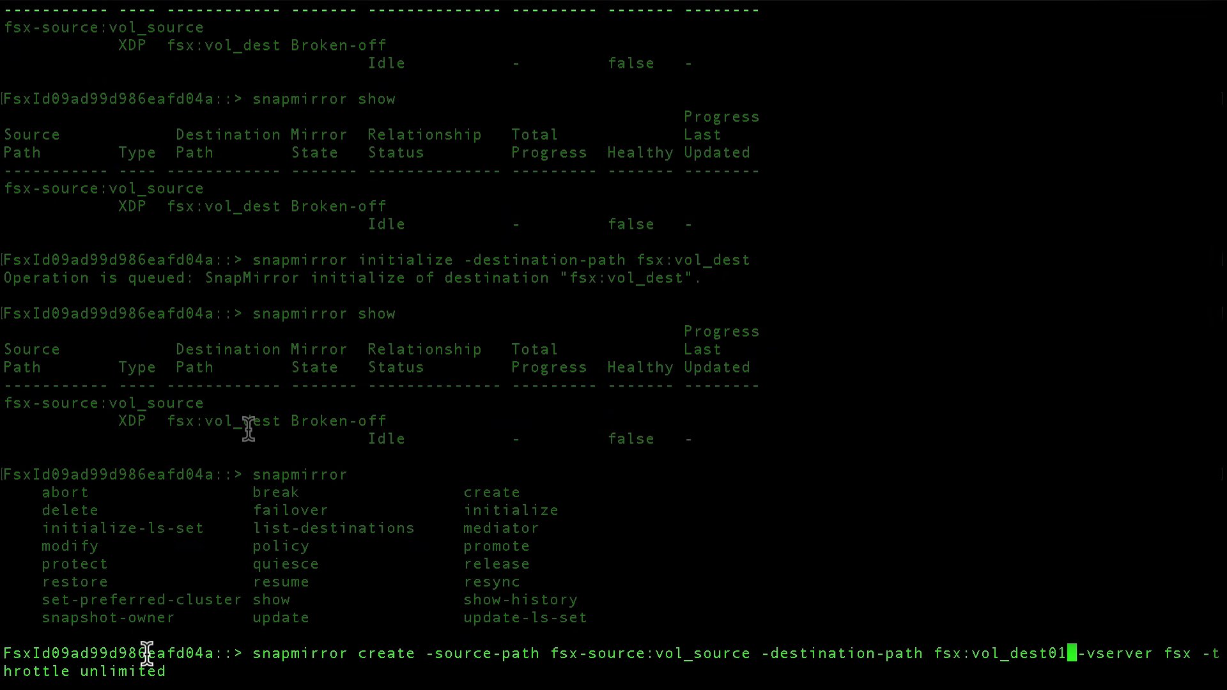
pyautogui.press('Return')
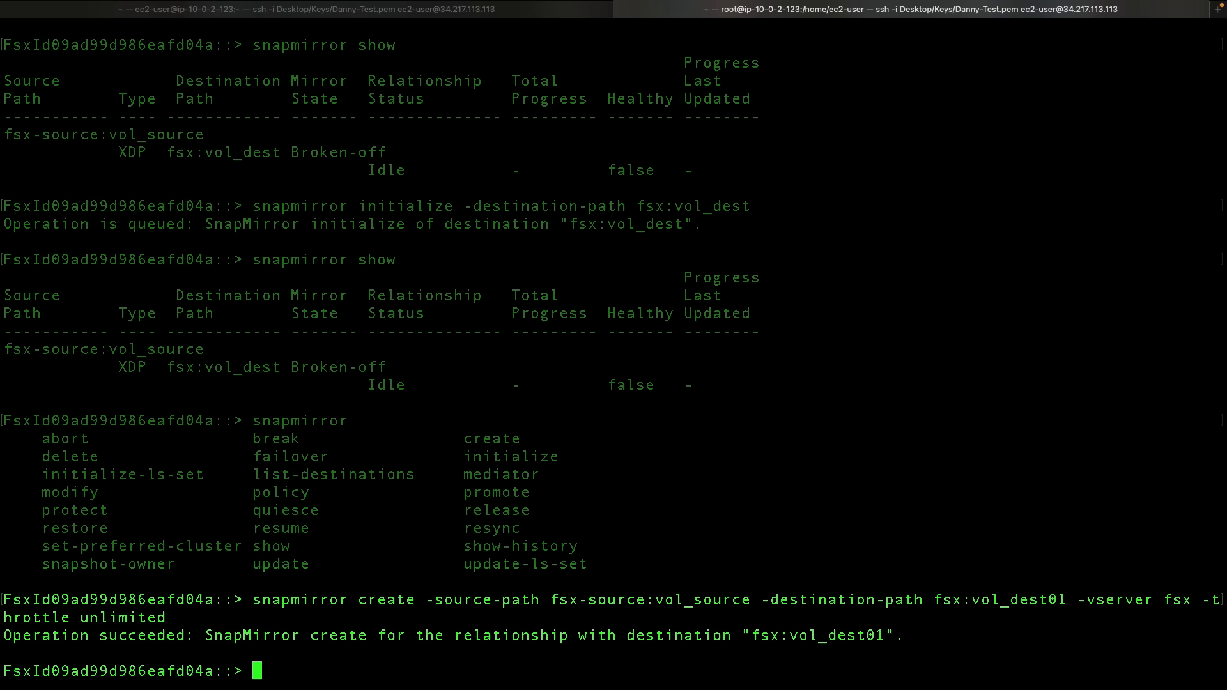
pyautogui.write('snapmirror initialize -de')
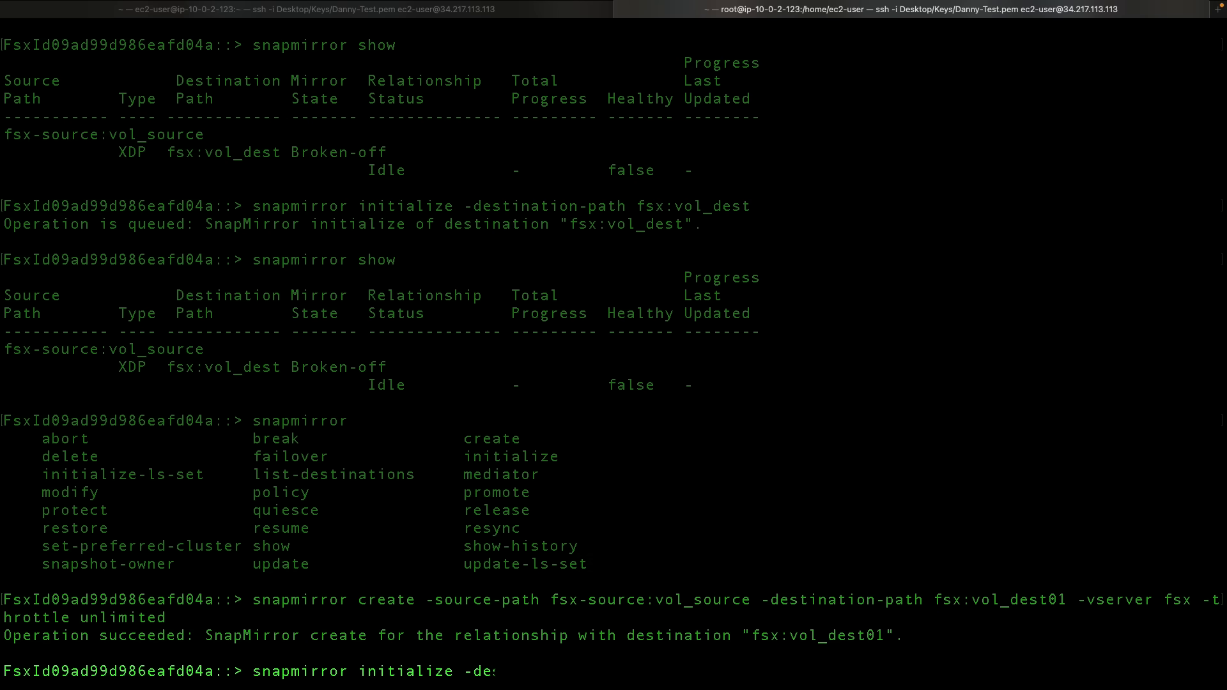
pyautogui.write('stination-path fsx:vol_dest')
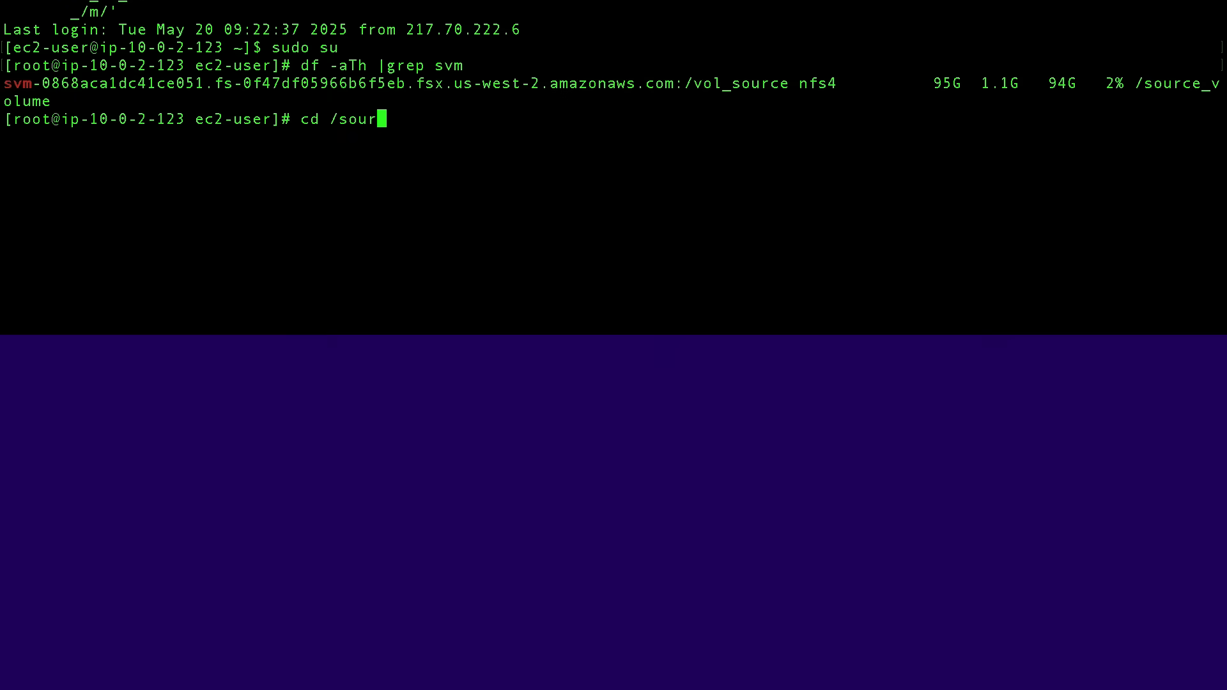
# - Enter /source_volume and list the files on the mounted vol_dest01 at /dest_volume
pyautogui.press('Return')
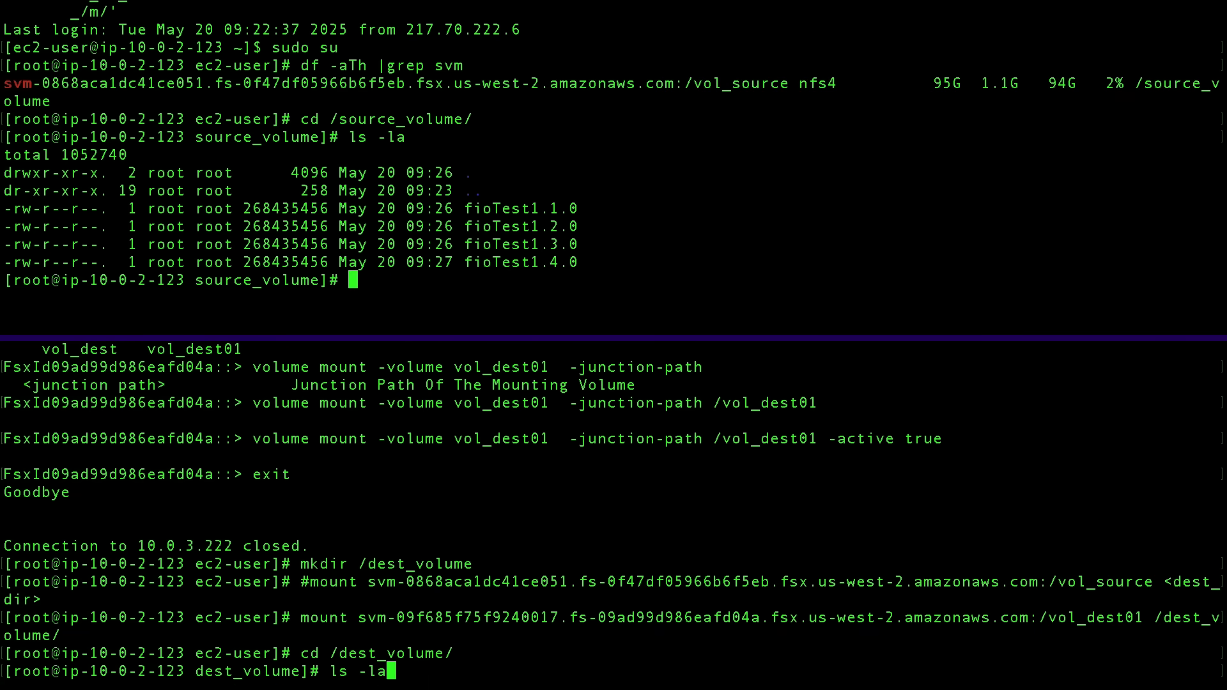
pyautogui.press('Return')
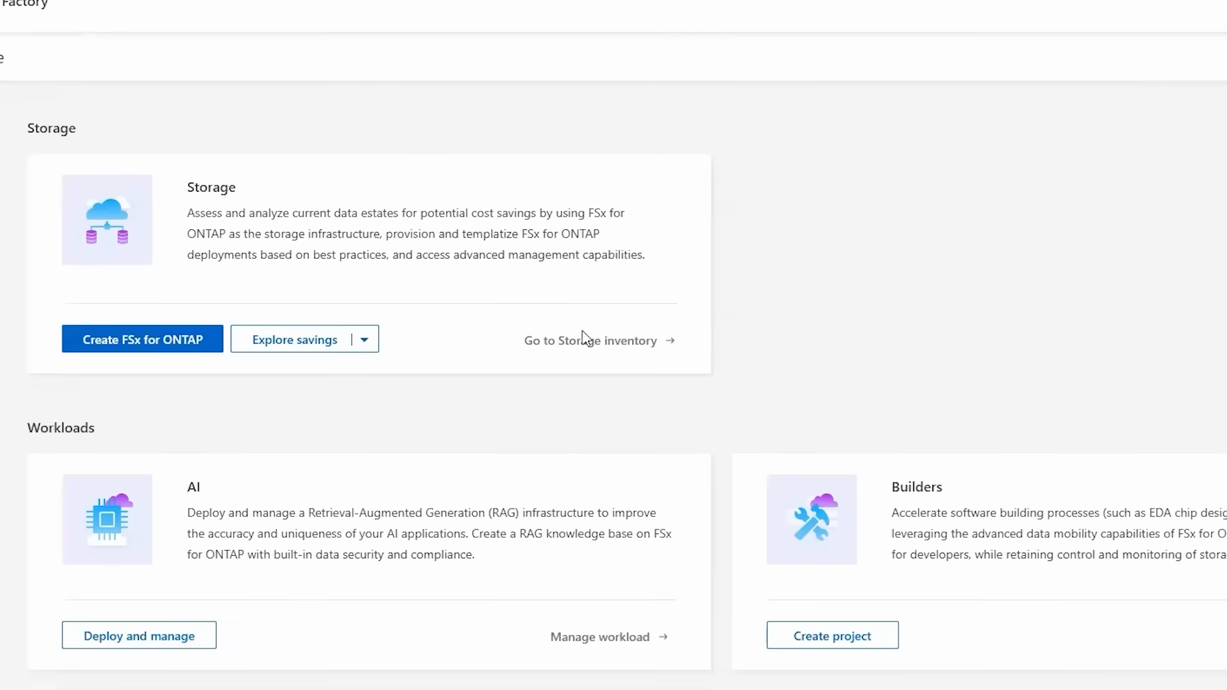
pyautogui.moveTo(630, 348)
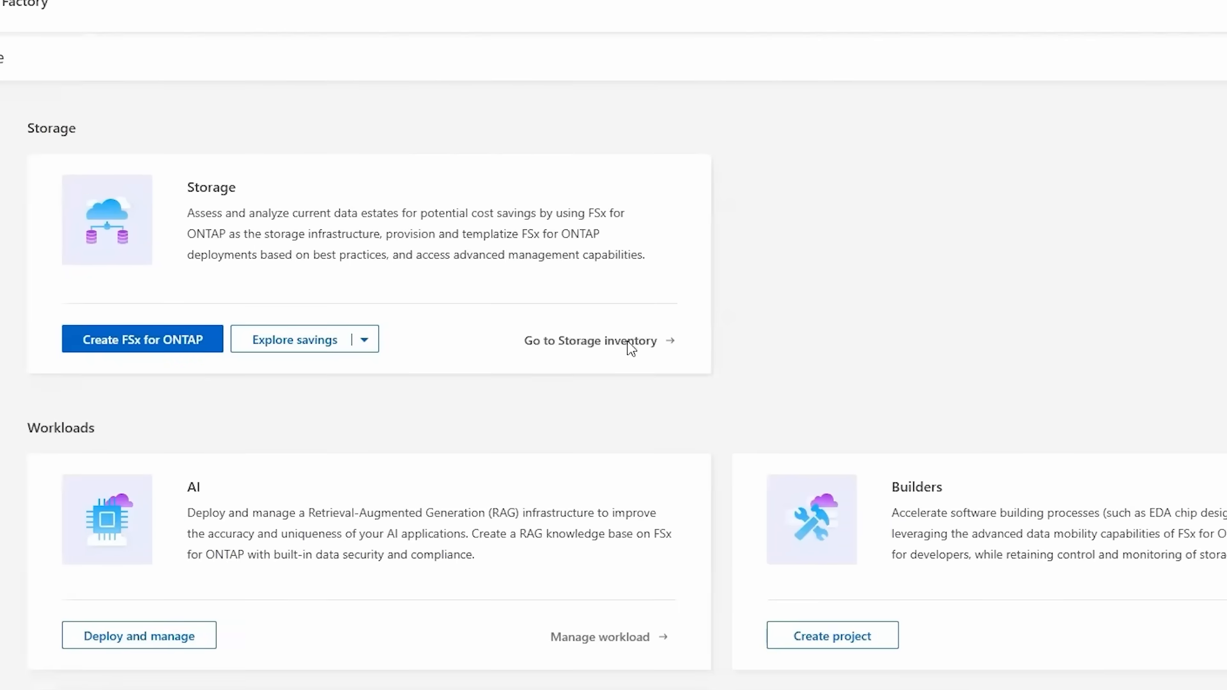
# - Go to the FSx for ONTAP storage inventory and scroll to find demo-prod-FSxN
pyautogui.click(590, 340)
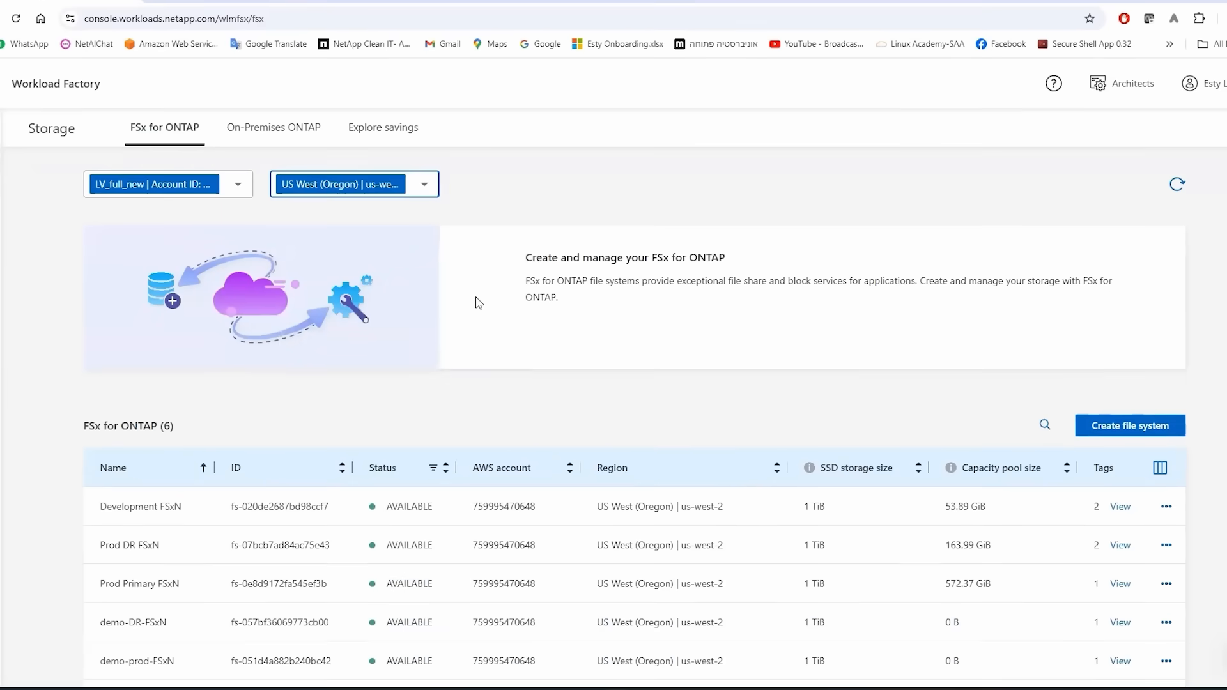
pyautogui.scroll(-3)
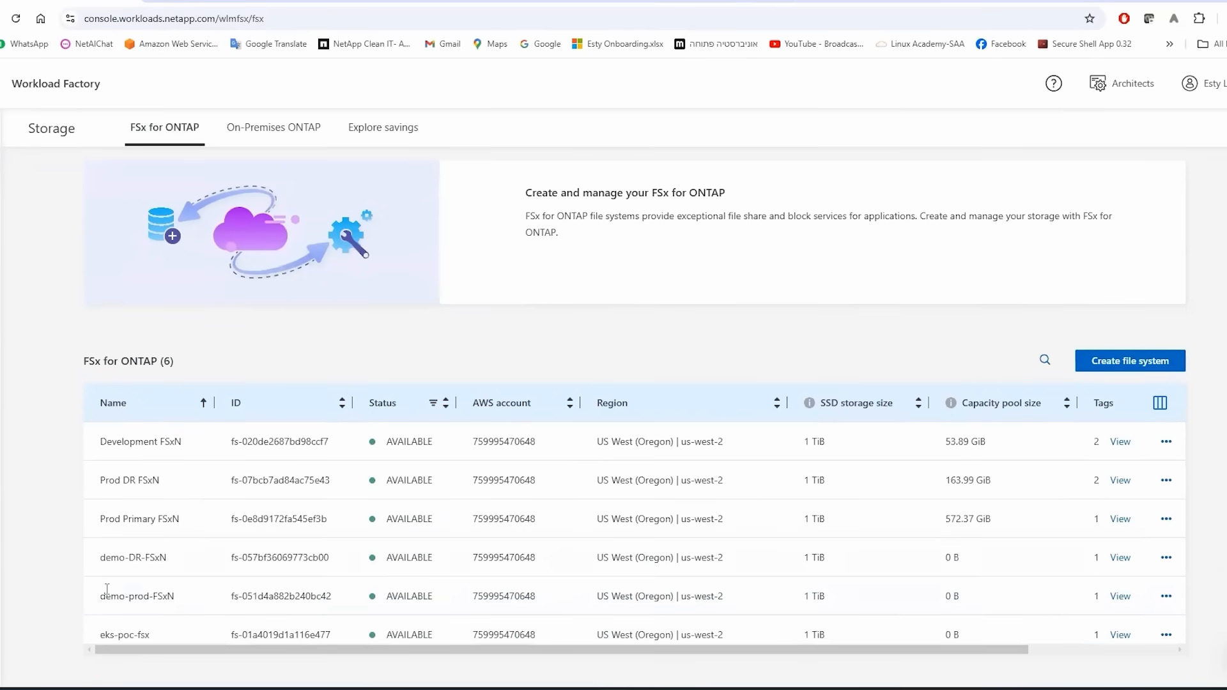
pyautogui.scroll(-3)
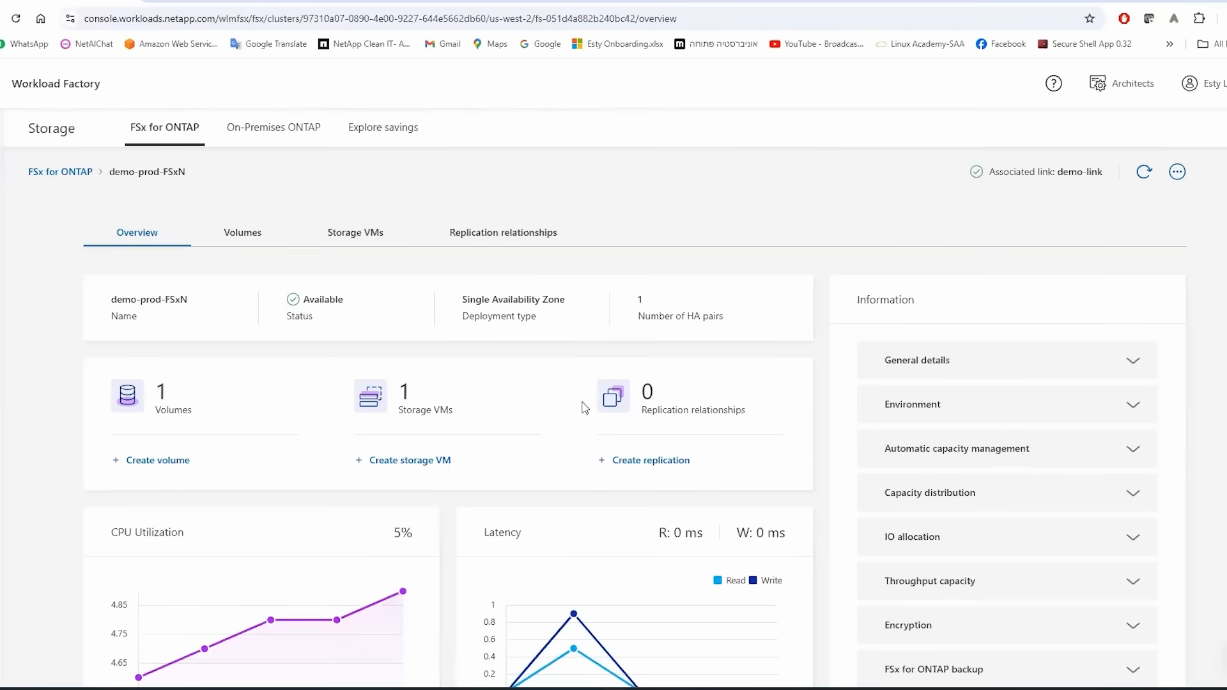
# - Check vol_cifs under Volumes, then view demo-prod-FSxN's empty replication relationships list
pyautogui.click(241, 232)
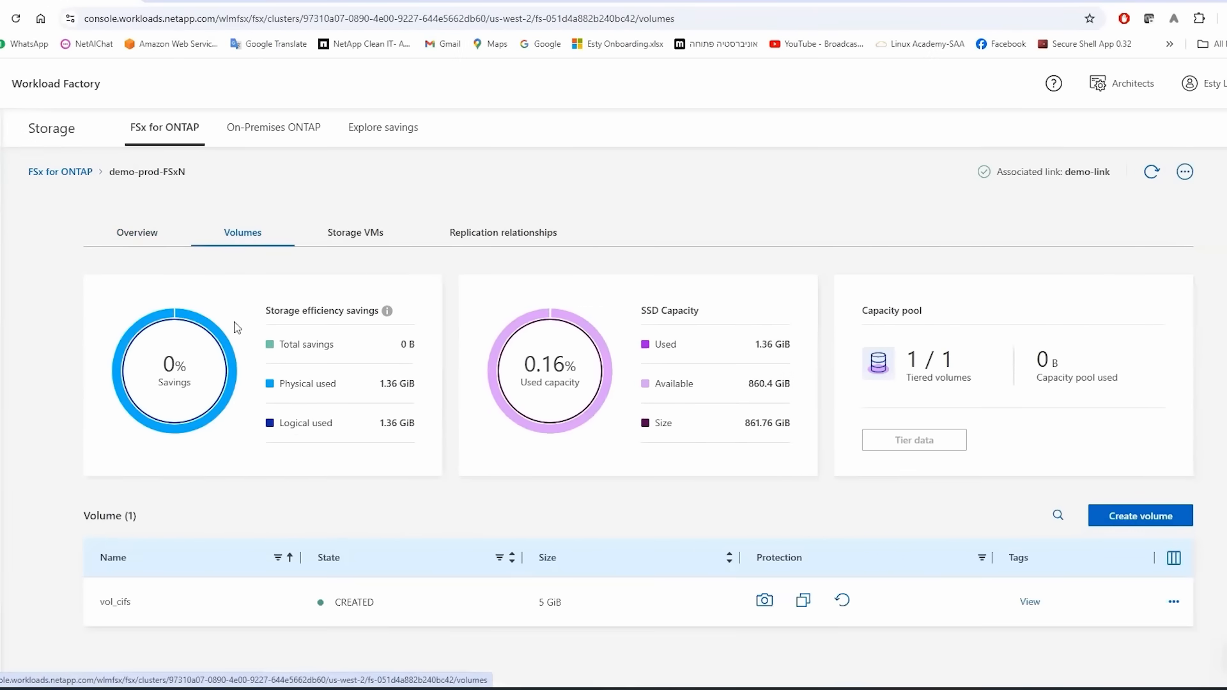
pyautogui.moveTo(769, 482)
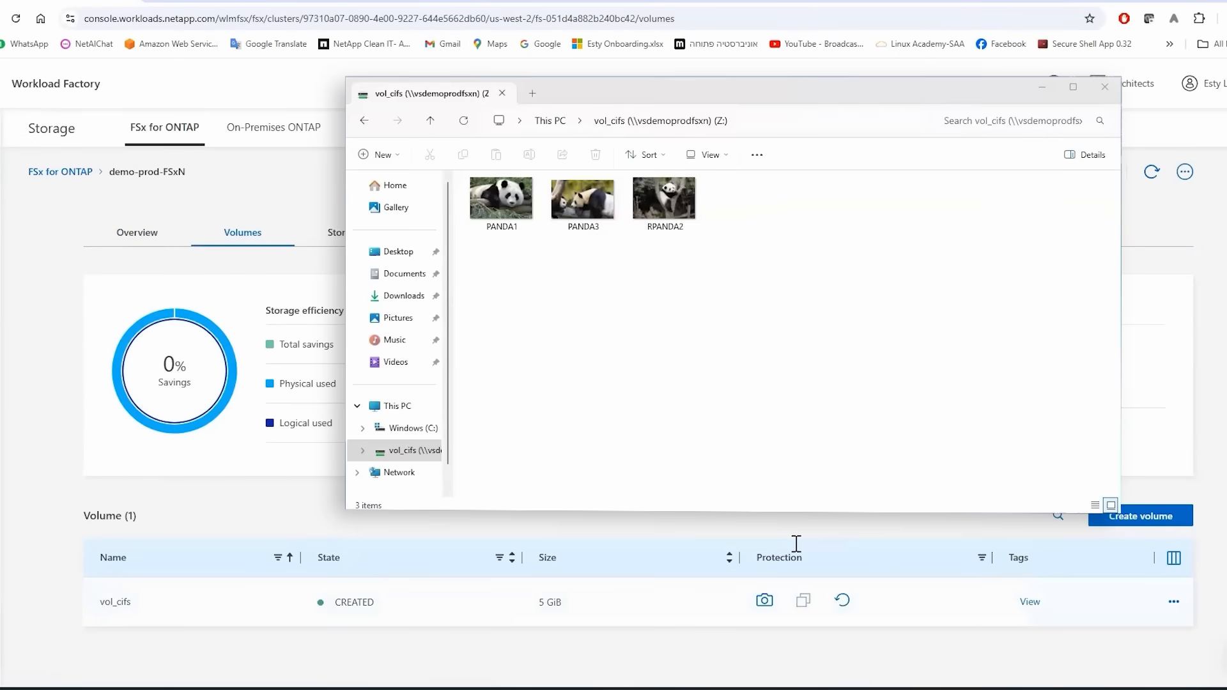
pyautogui.click(1104, 86)
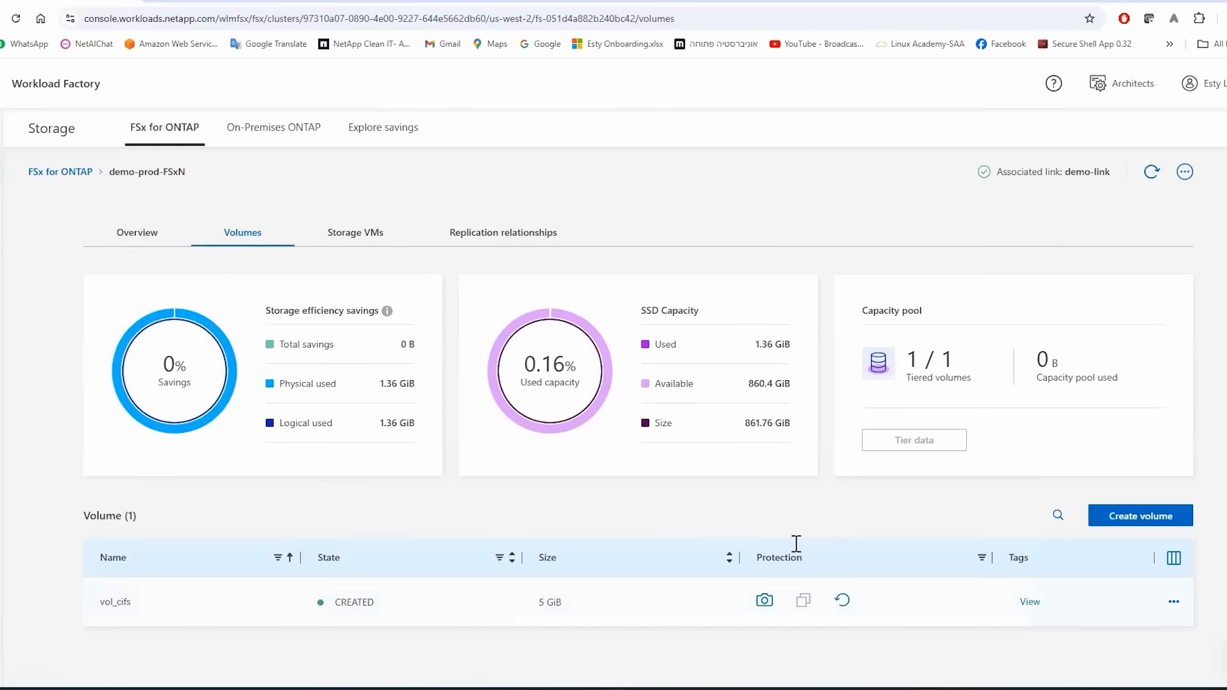
pyautogui.click(503, 233)
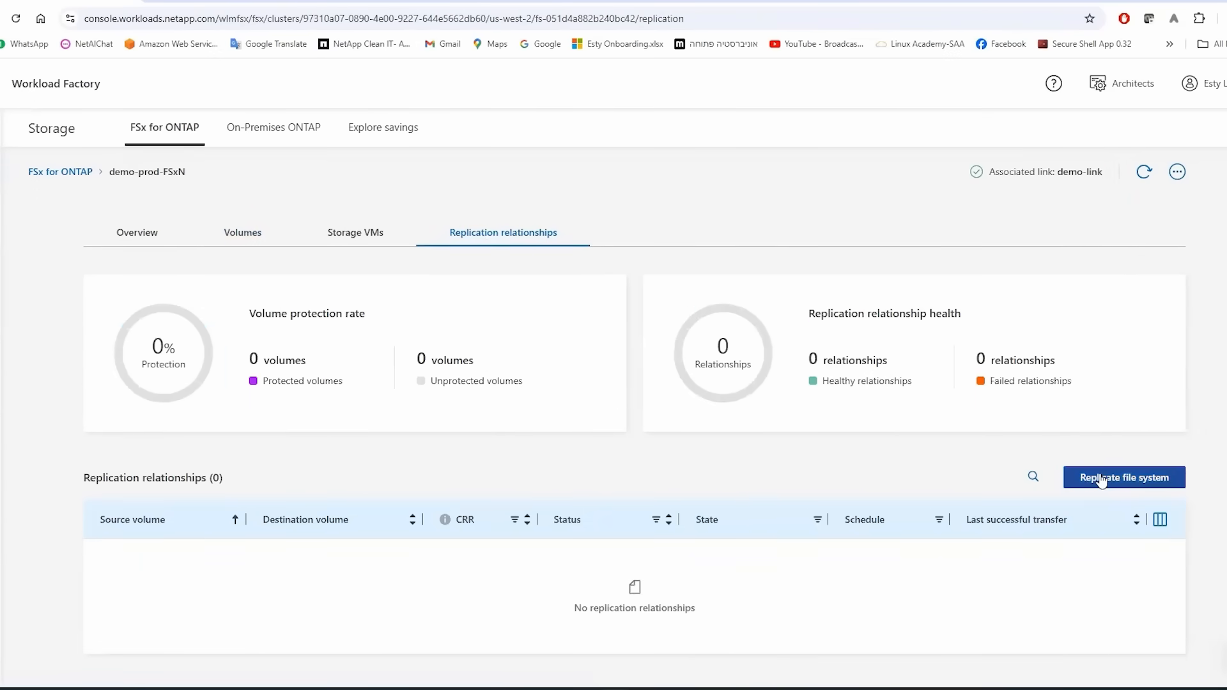
# - Replicate demo-prod-FSxN hourly to demo-DR-FSxN in US West (Oregon) and submit it
pyautogui.click(1124, 477)
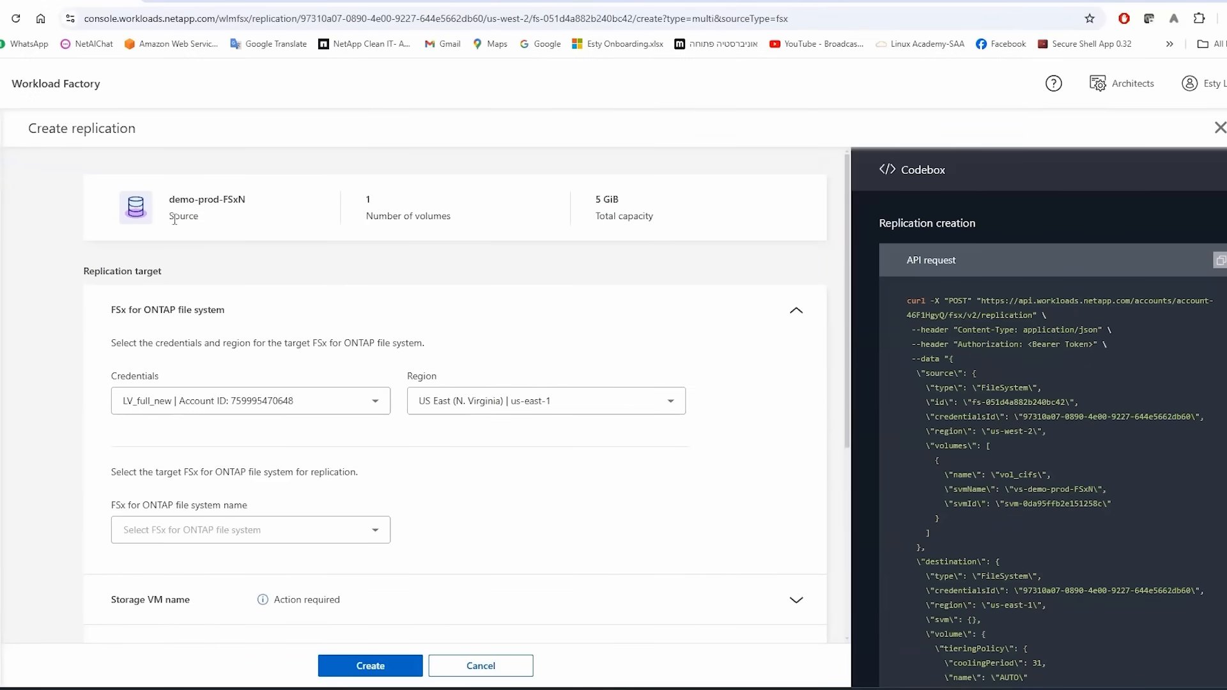
pyautogui.click(545, 400)
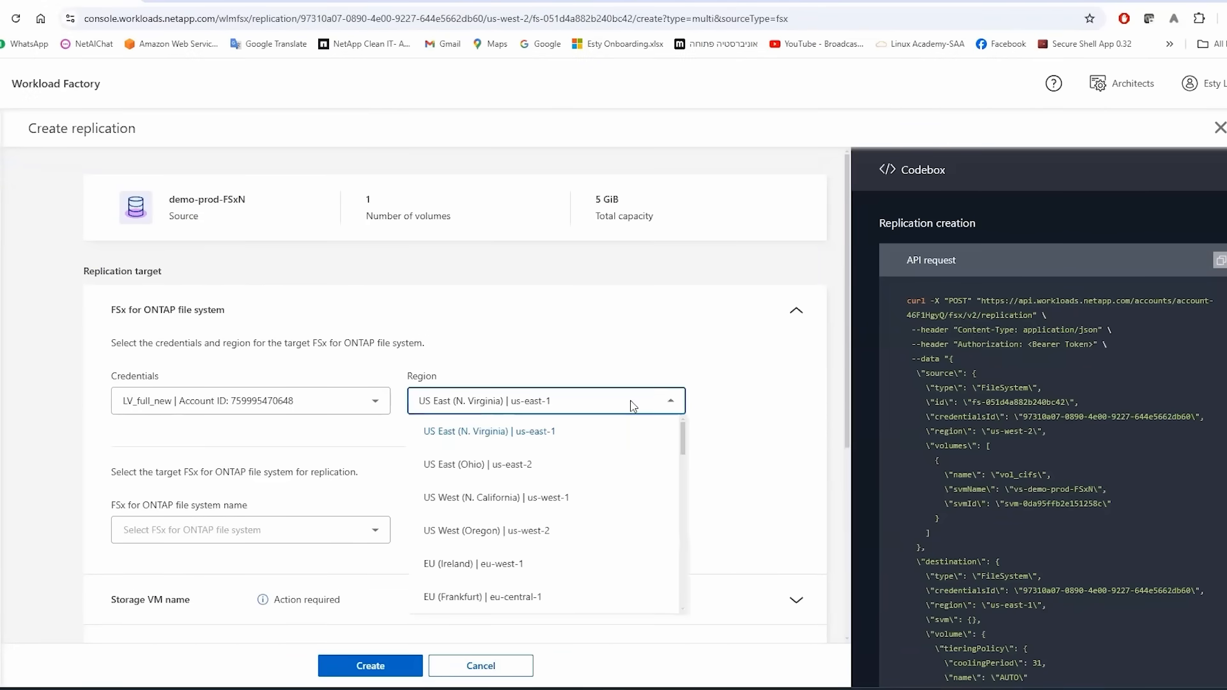
pyautogui.scroll(-3)
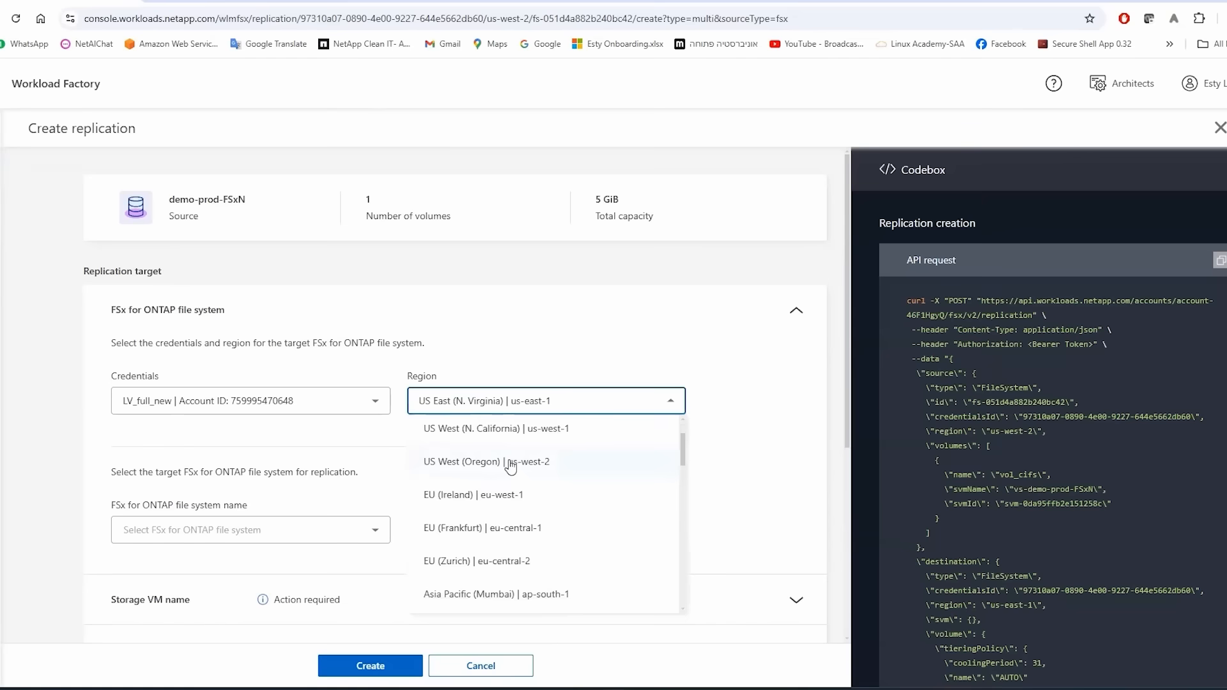
pyautogui.click(486, 461)
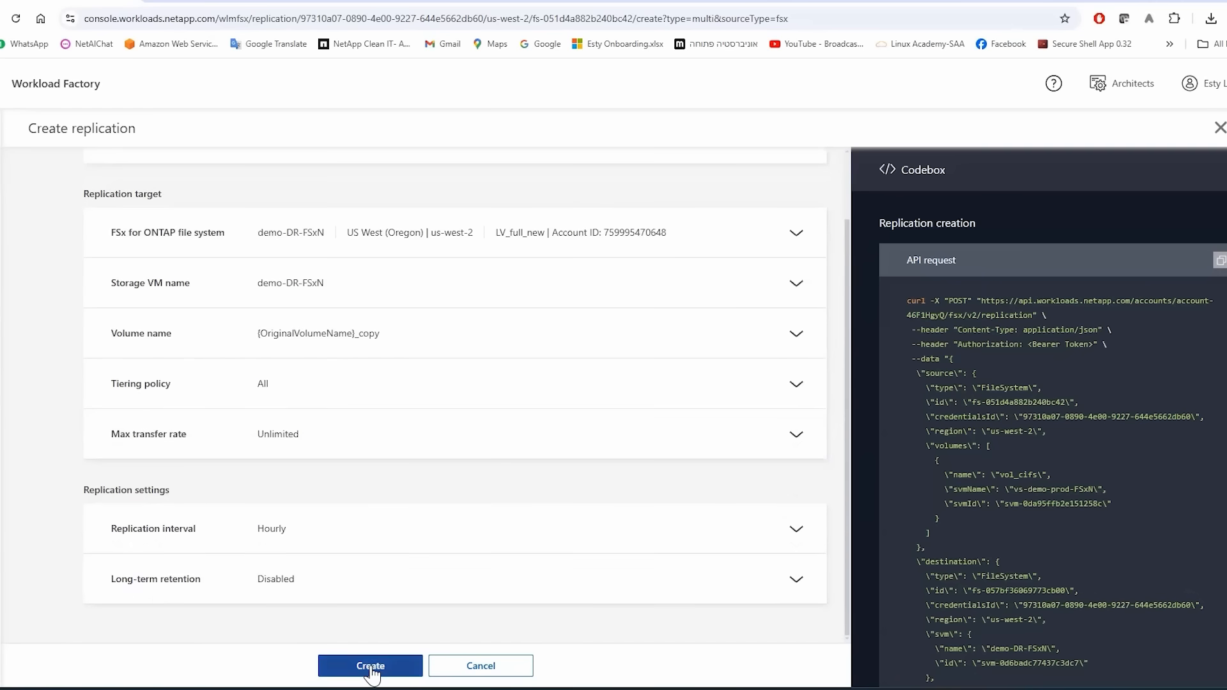
pyautogui.click(370, 665)
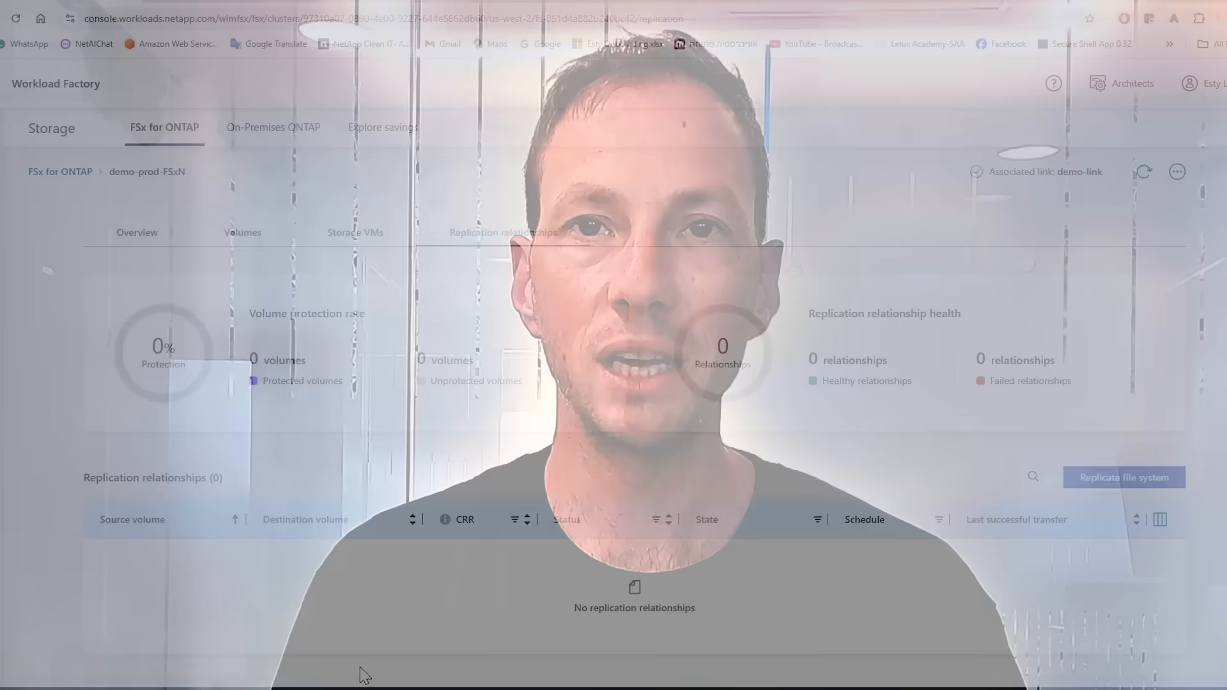
# - Move to the Windows instance and start mapping a network drive Y: in File Explorer
pyautogui.click(241, 233)
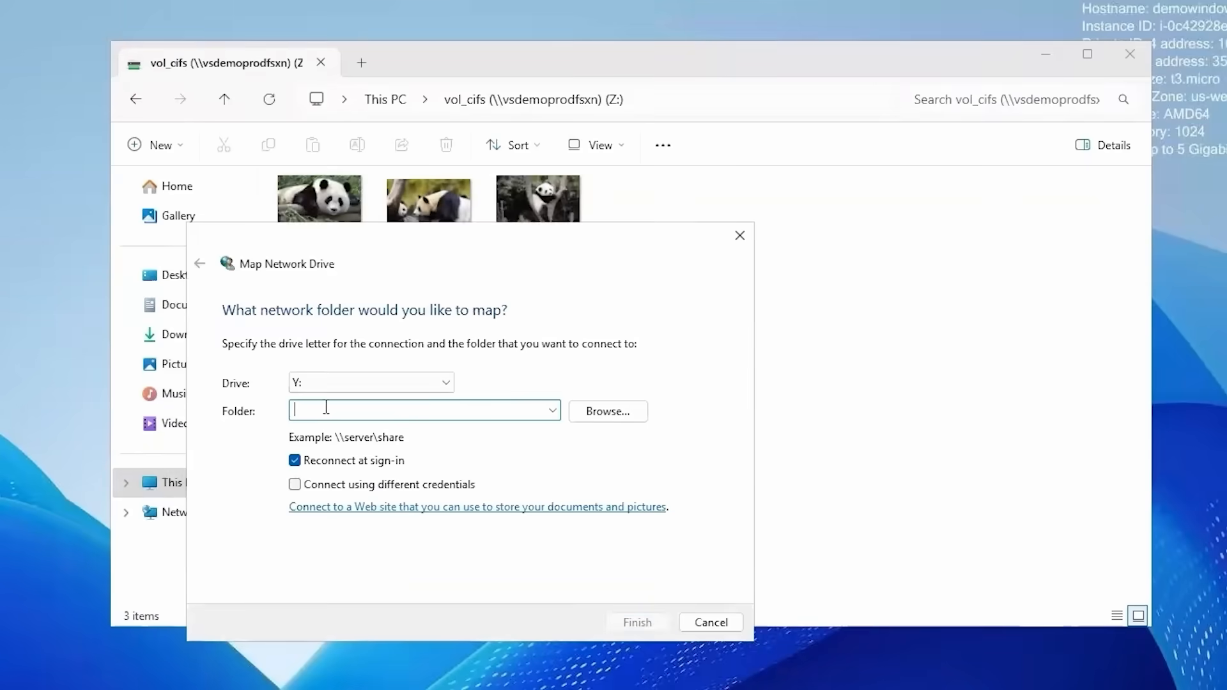
# - Map \\vsdemodrfsxn\vol_cifs_copy as drive Y: showing PANDA1, PANDA3 and RPANDA2
pyautogui.write('\\\\vsdemodrfsxn\\vol_cifs_copy')
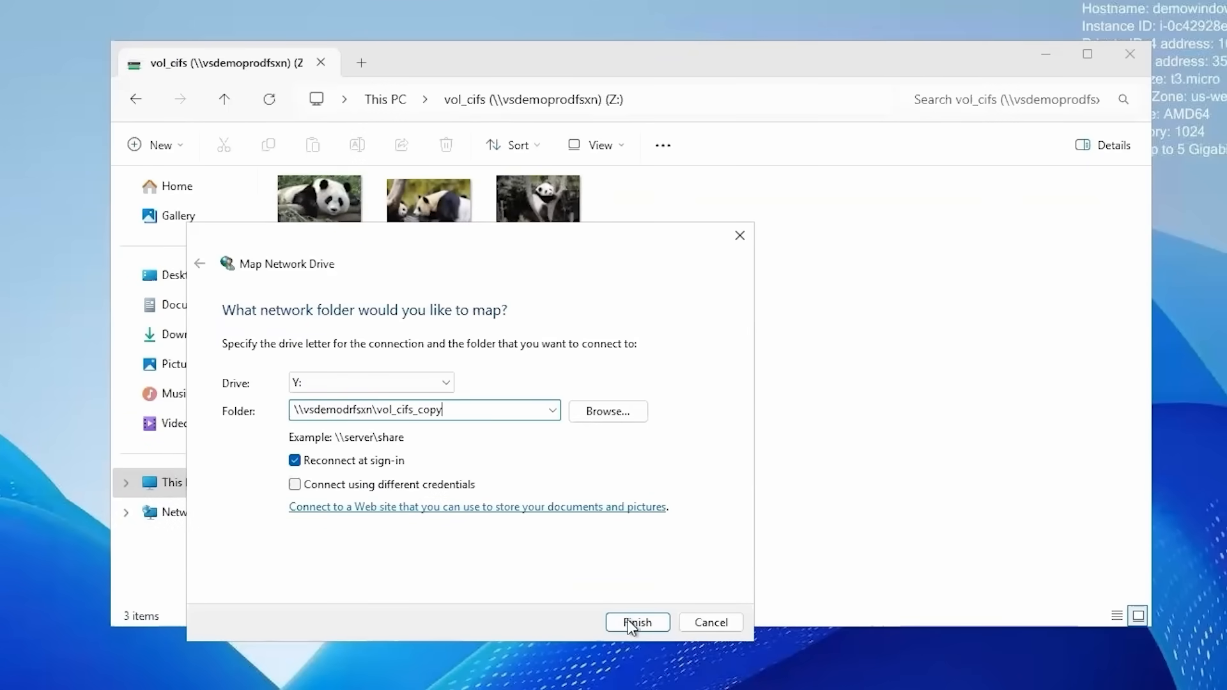
pyautogui.click(637, 623)
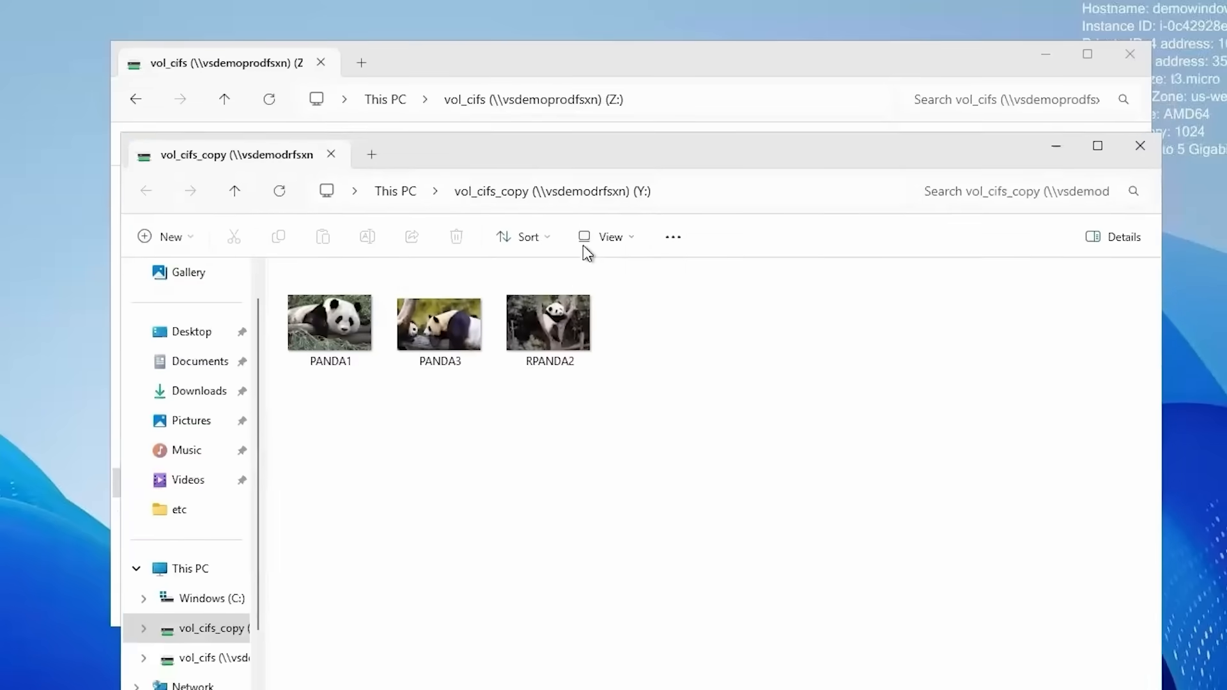